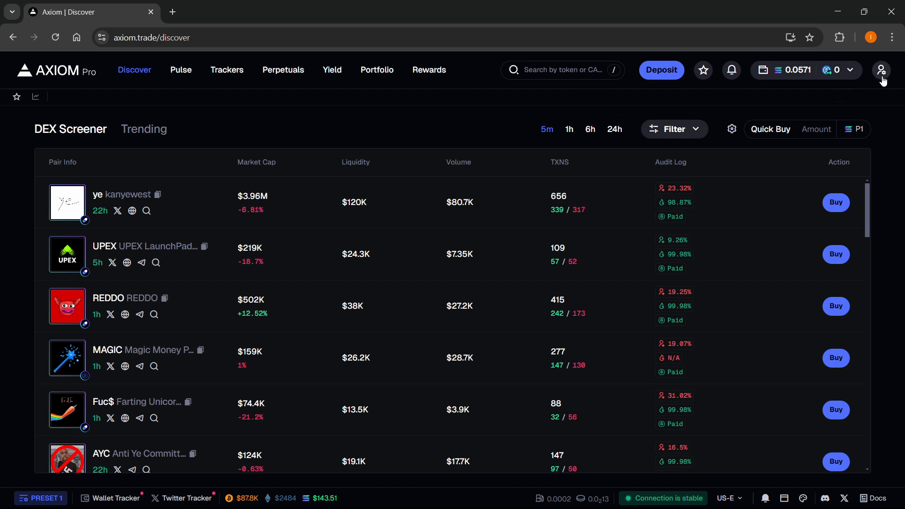
# - Close and reopen the Account and Security panel from the profile menu to reach View Recovery Key
pyautogui.click(881, 70)
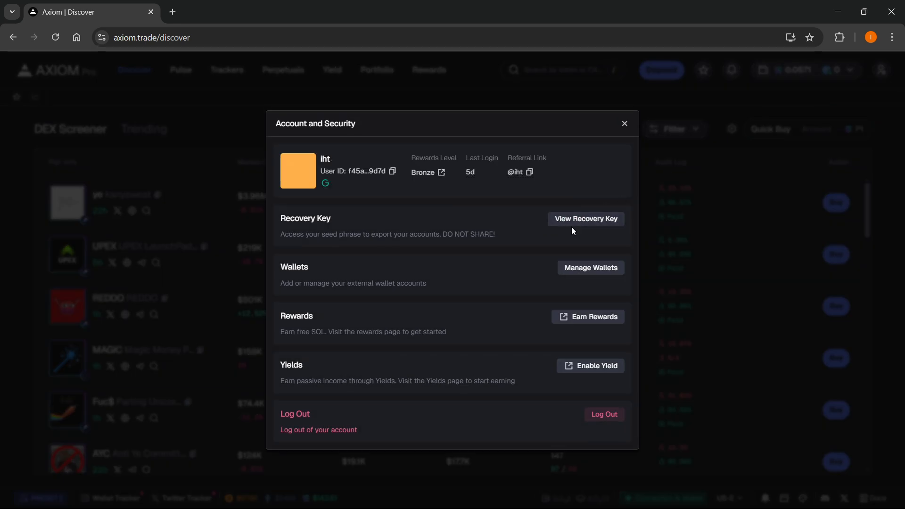
pyautogui.moveTo(553, 230)
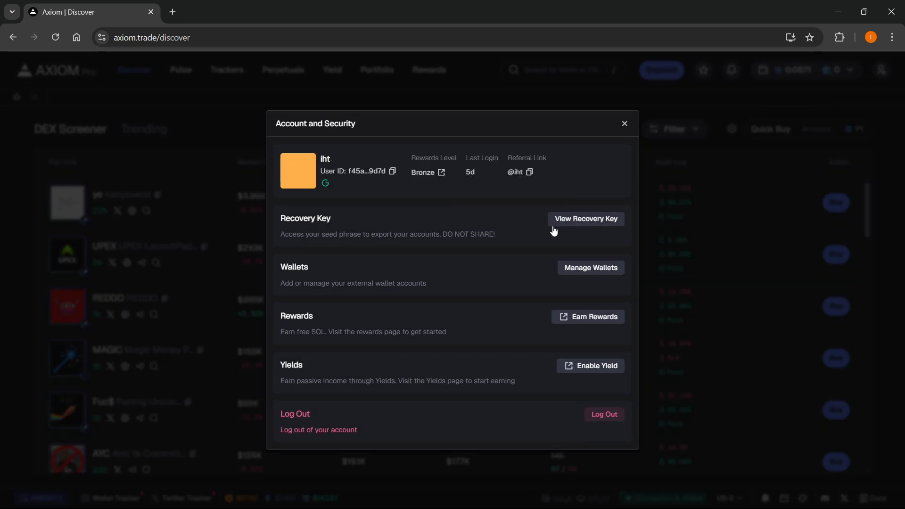
pyautogui.click(623, 123)
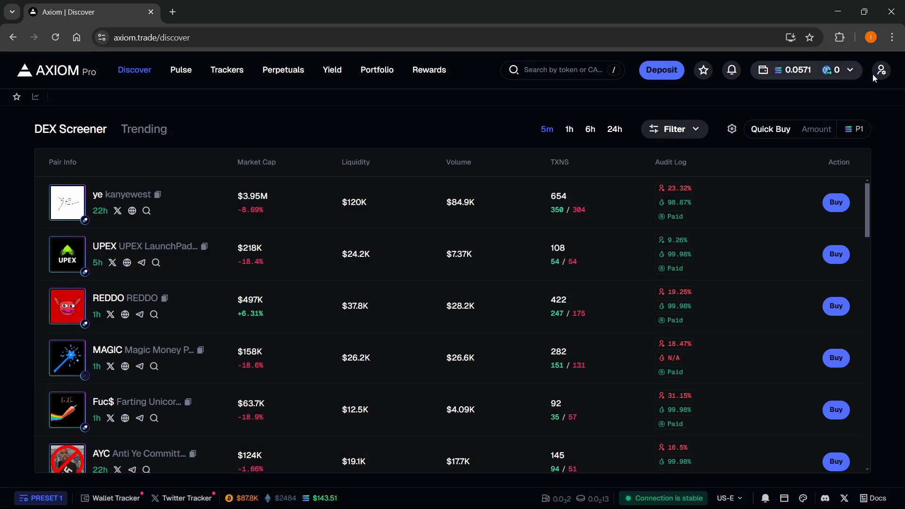
pyautogui.click(880, 69)
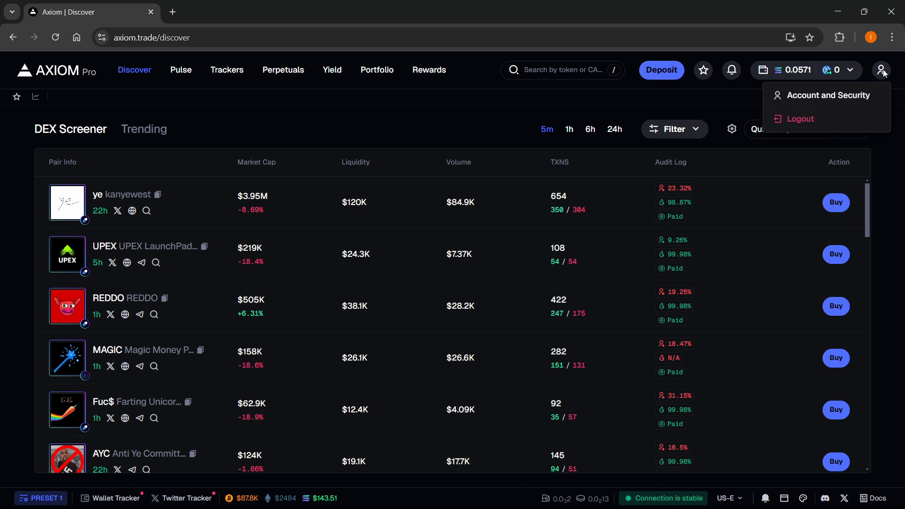
pyautogui.click(830, 95)
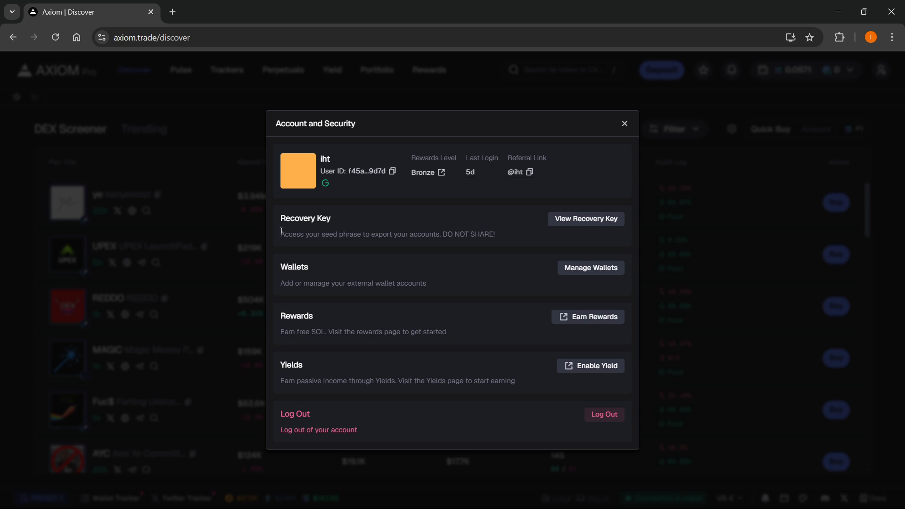
pyautogui.moveTo(381, 230)
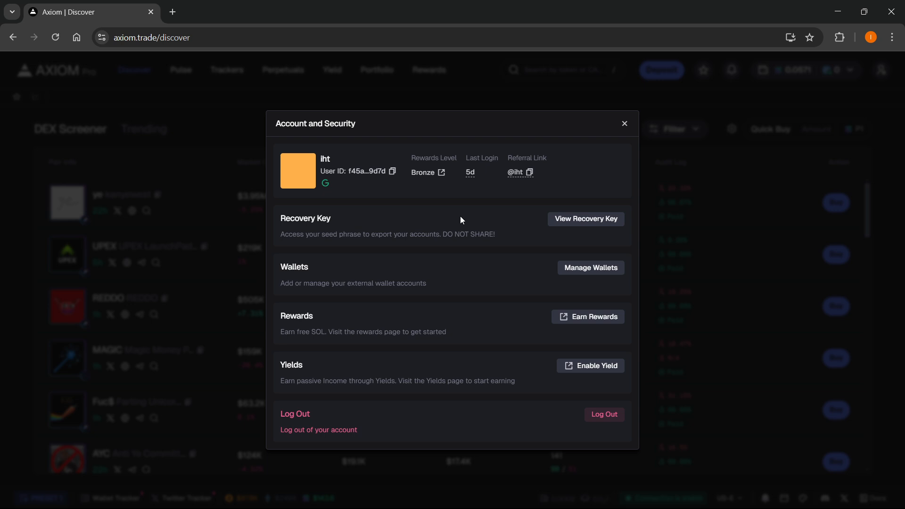
pyautogui.moveTo(560, 231)
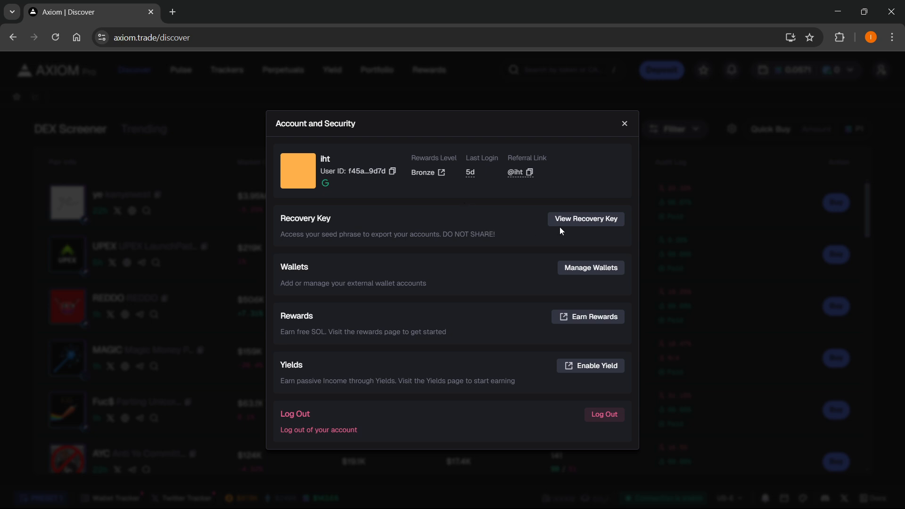
pyautogui.click(584, 219)
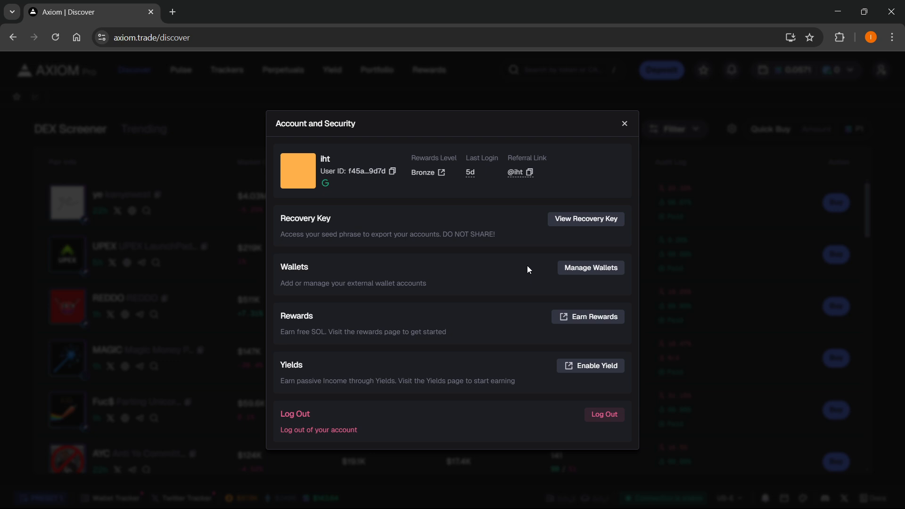
pyautogui.moveTo(468, 243)
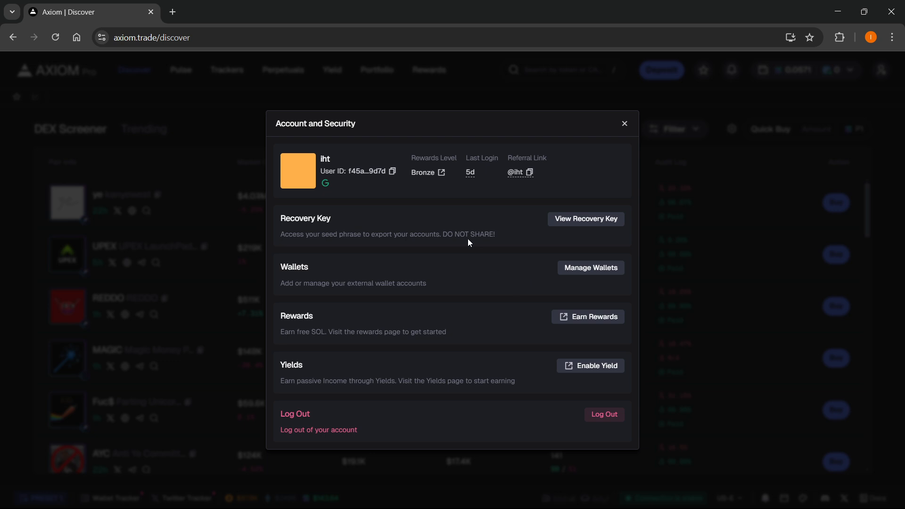
pyautogui.moveTo(620, 137)
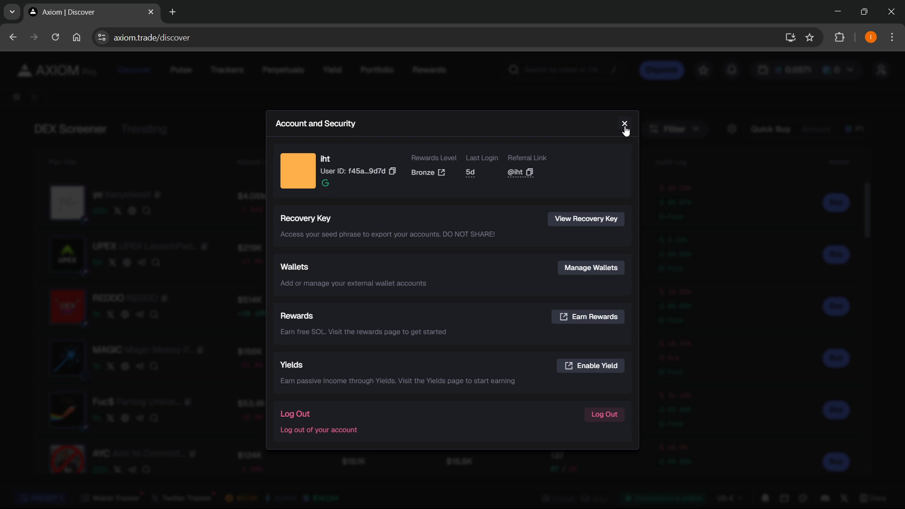
pyautogui.moveTo(591, 198)
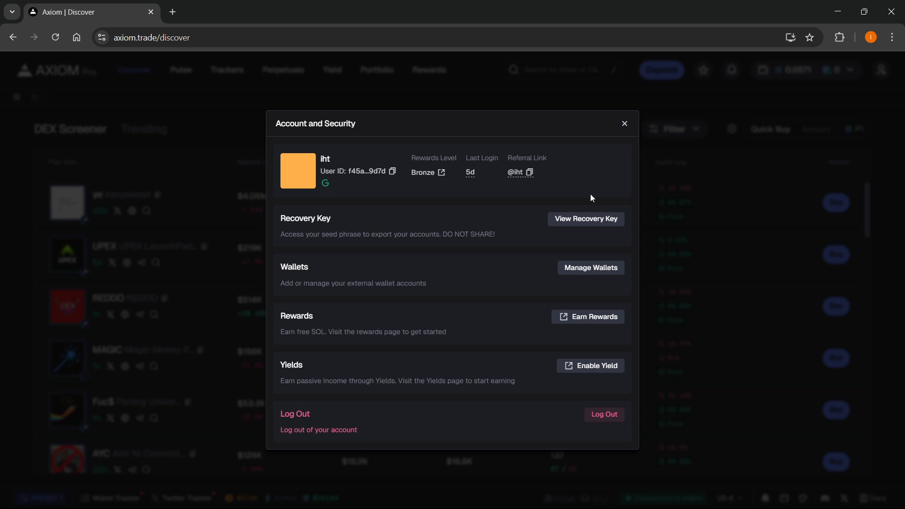